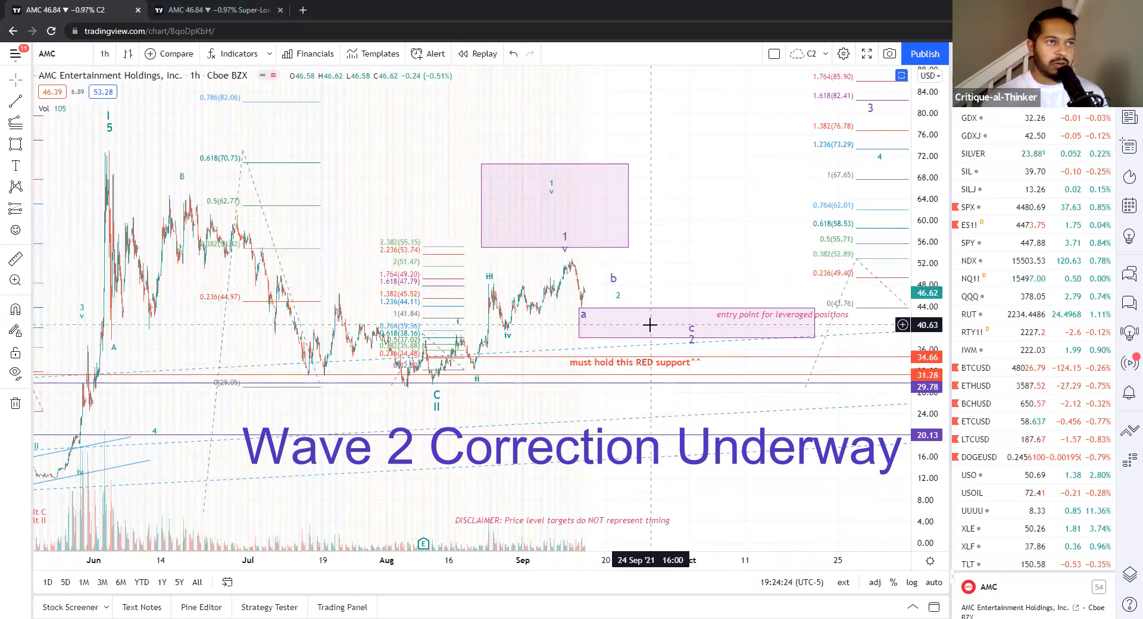
{"action": "mouse_move", "coordinate": [733, 168]}
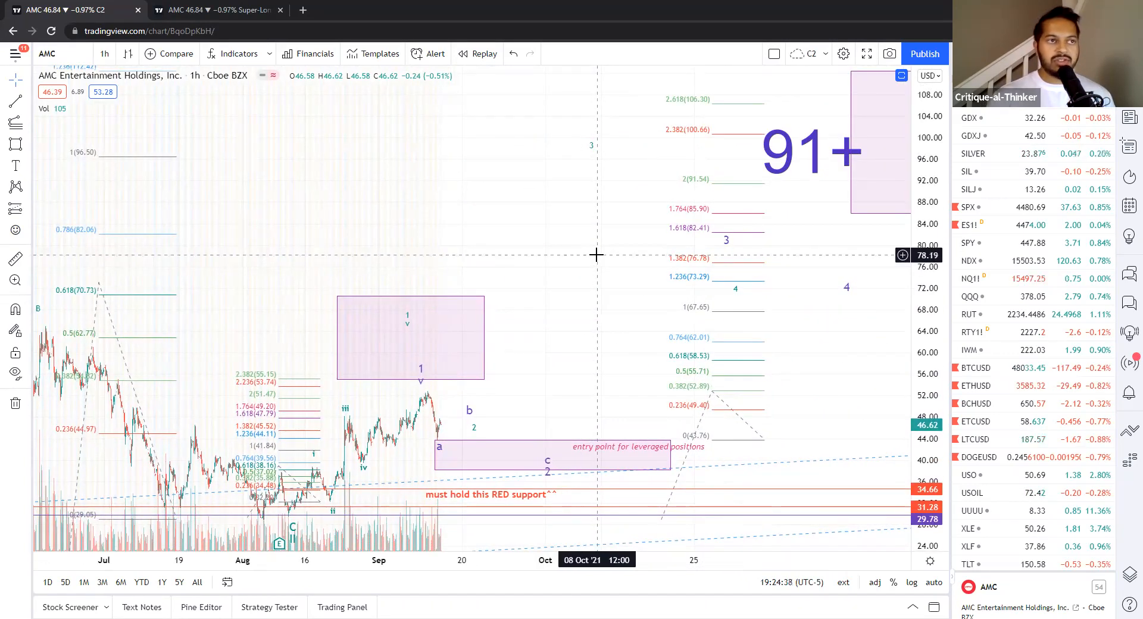
Scroll the hourly AMC chart to reveal the upper wave 3 Fibonacci targets and 91+ box
{"action": "scroll", "scroll_direction": "down", "scroll_amount": 3}
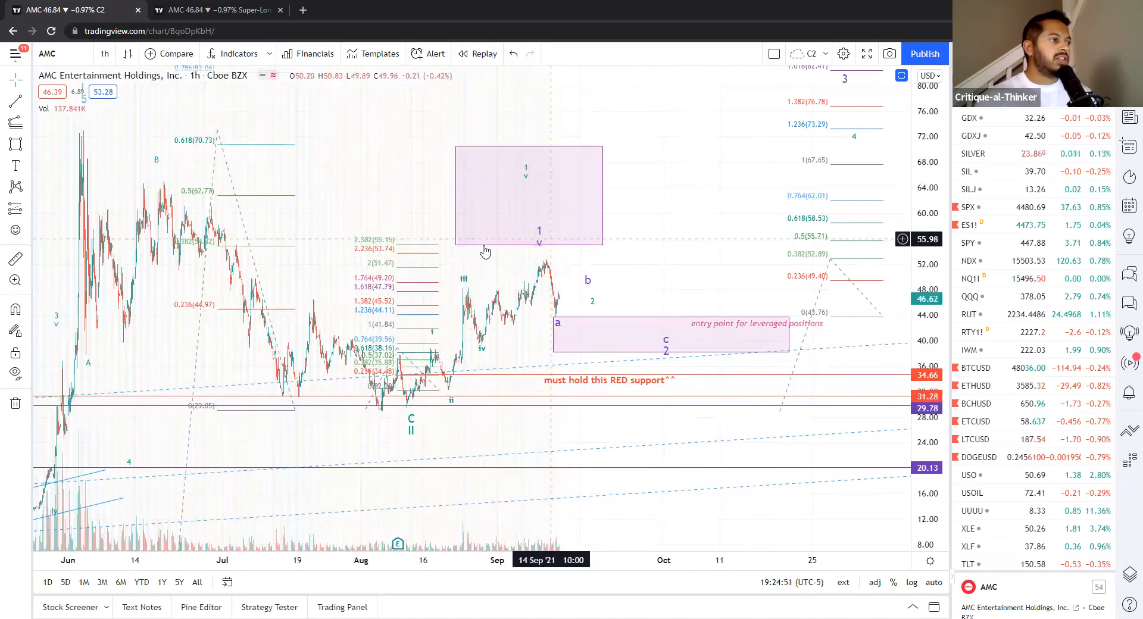
{"action": "mouse_move", "coordinate": [550, 172]}
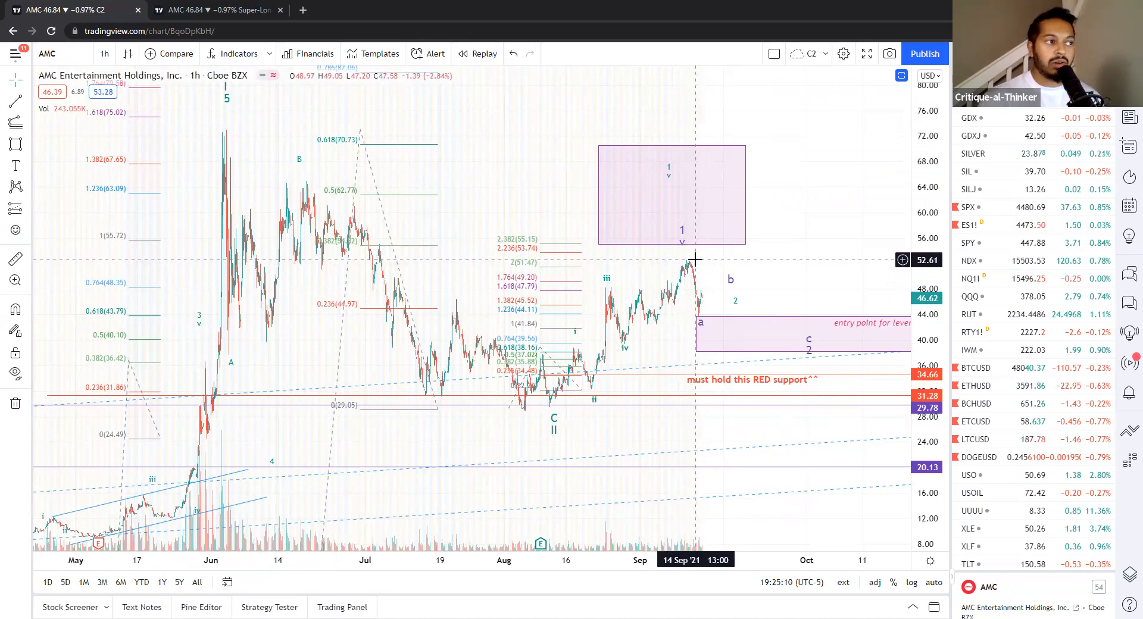
{"action": "mouse_move", "coordinate": [671, 282]}
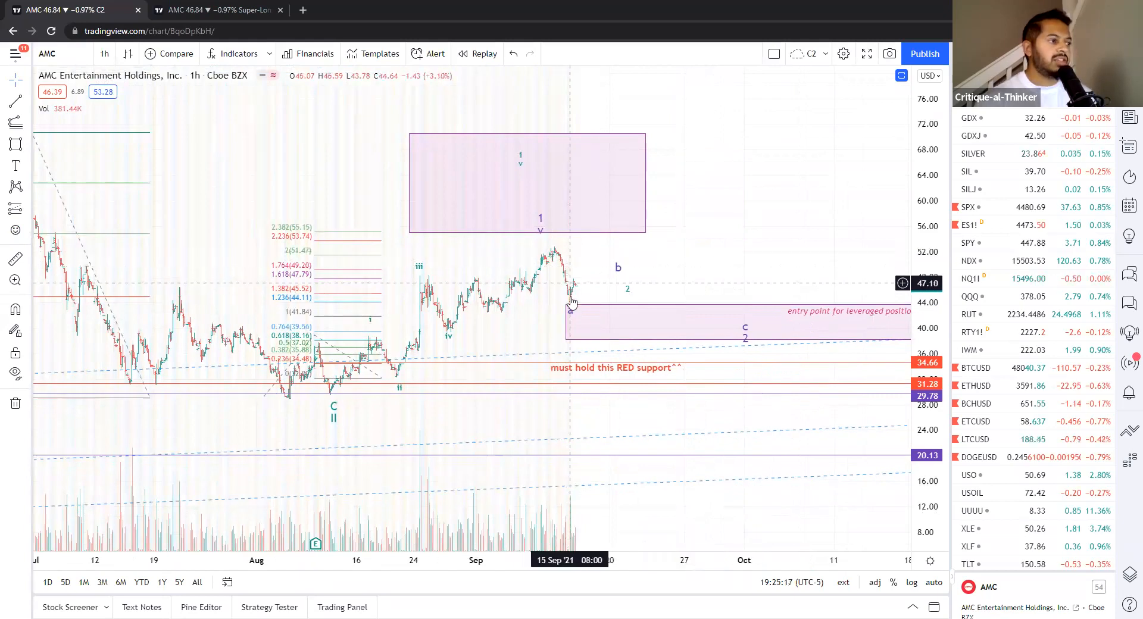
{"action": "mouse_move", "coordinate": [555, 275]}
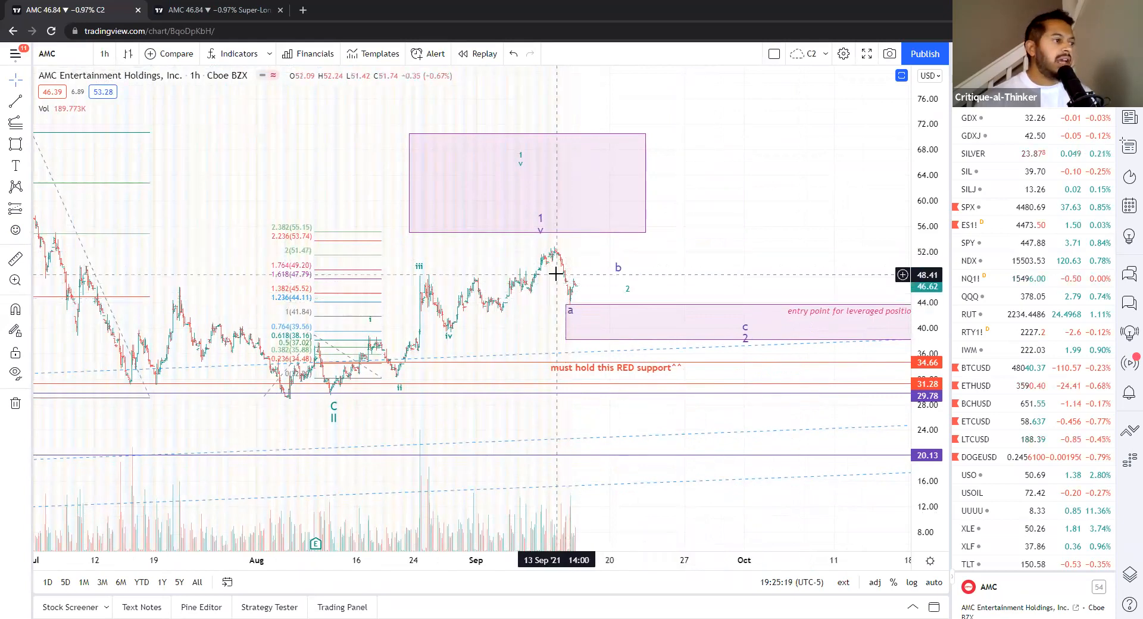
{"action": "mouse_move", "coordinate": [562, 280]}
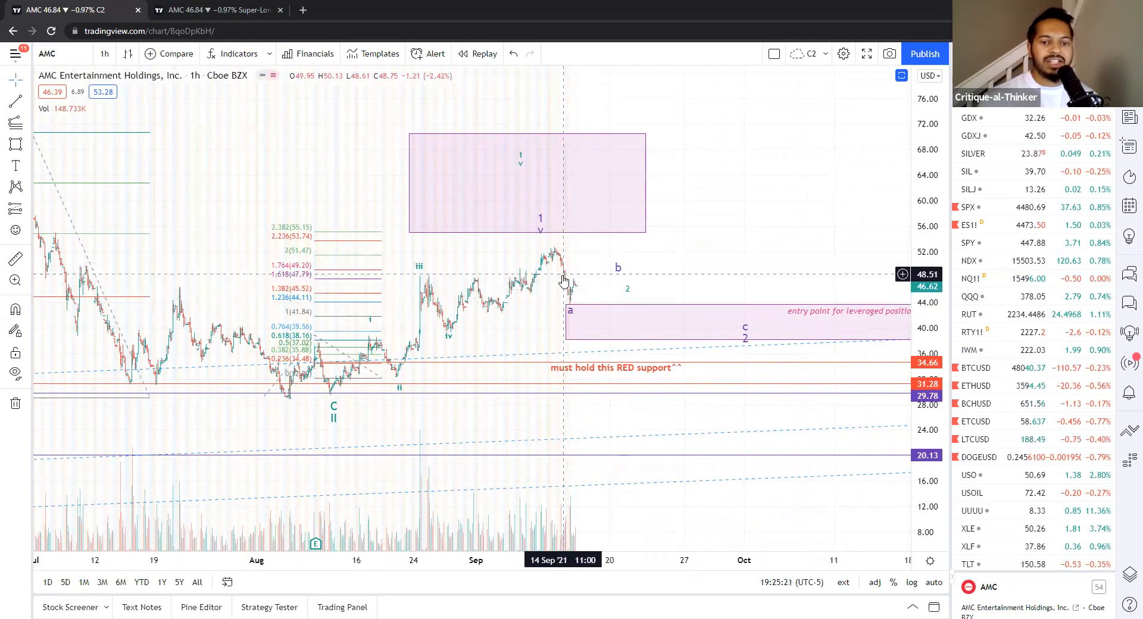
{"action": "mouse_move", "coordinate": [565, 285]}
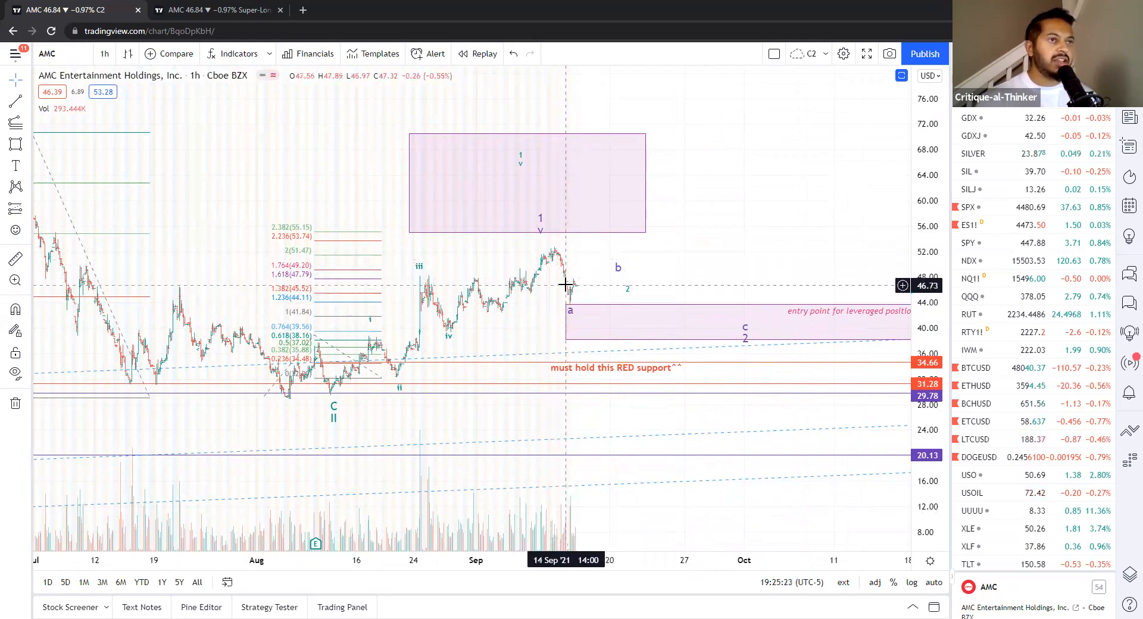
{"action": "mouse_move", "coordinate": [555, 272]}
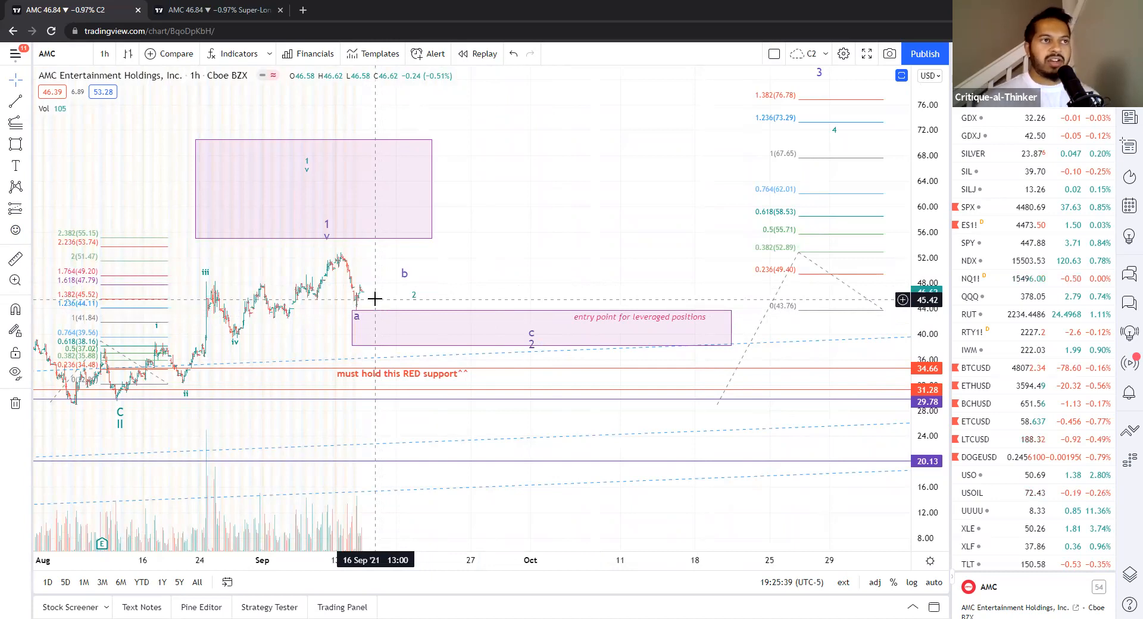
{"action": "mouse_move", "coordinate": [371, 299]}
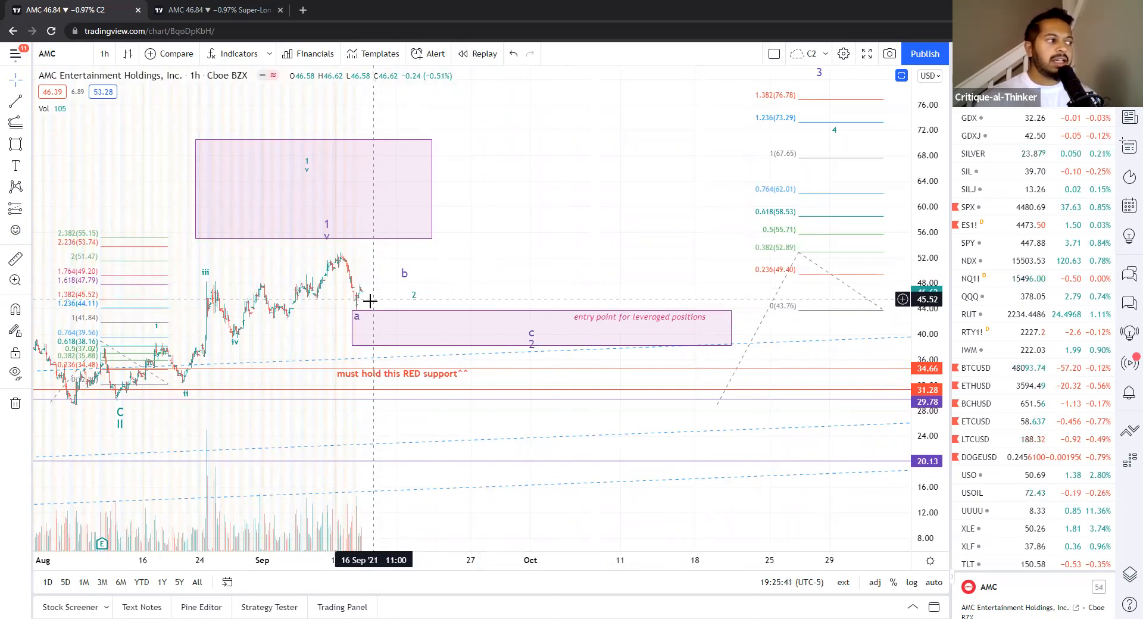
{"action": "mouse_move", "coordinate": [376, 277]}
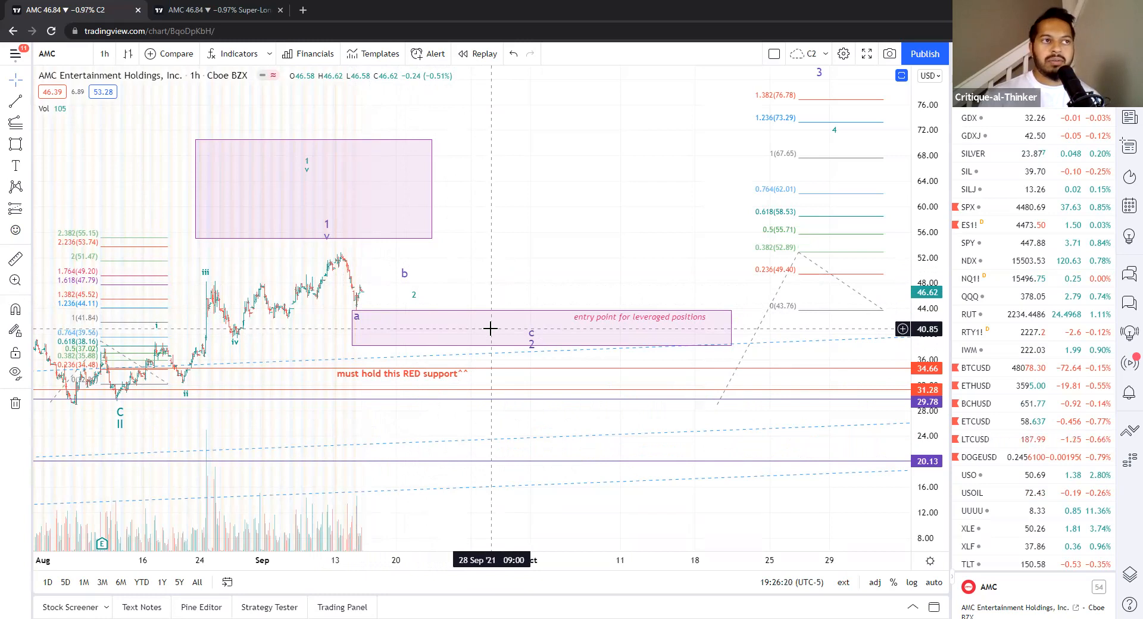
{"action": "mouse_move", "coordinate": [543, 331]}
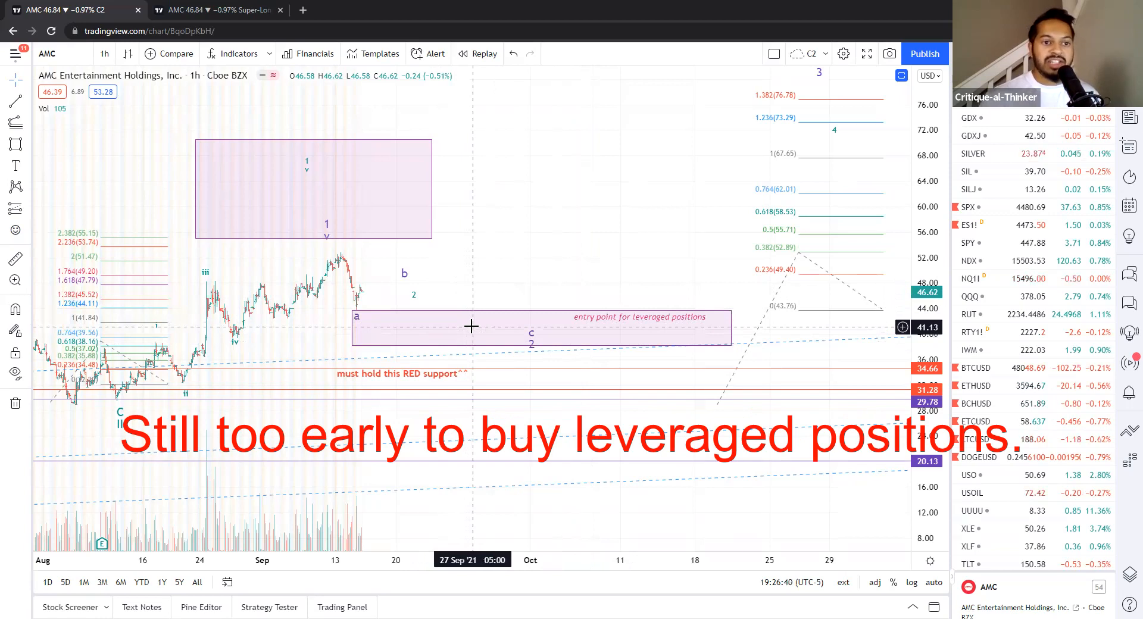
{"action": "mouse_move", "coordinate": [521, 342]}
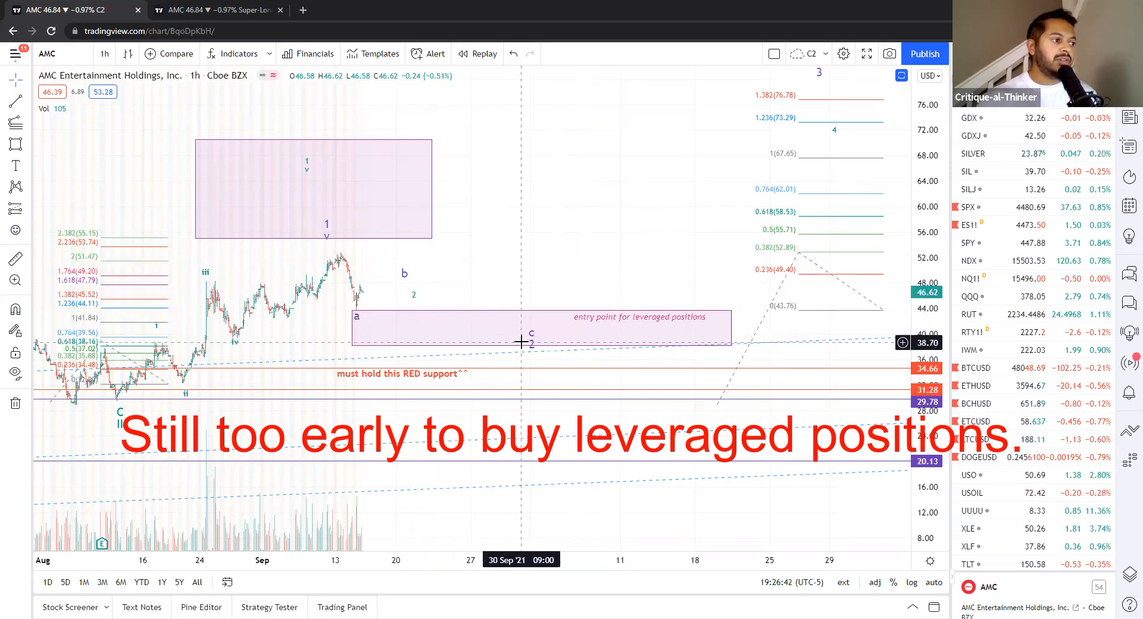
{"action": "mouse_move", "coordinate": [559, 298]}
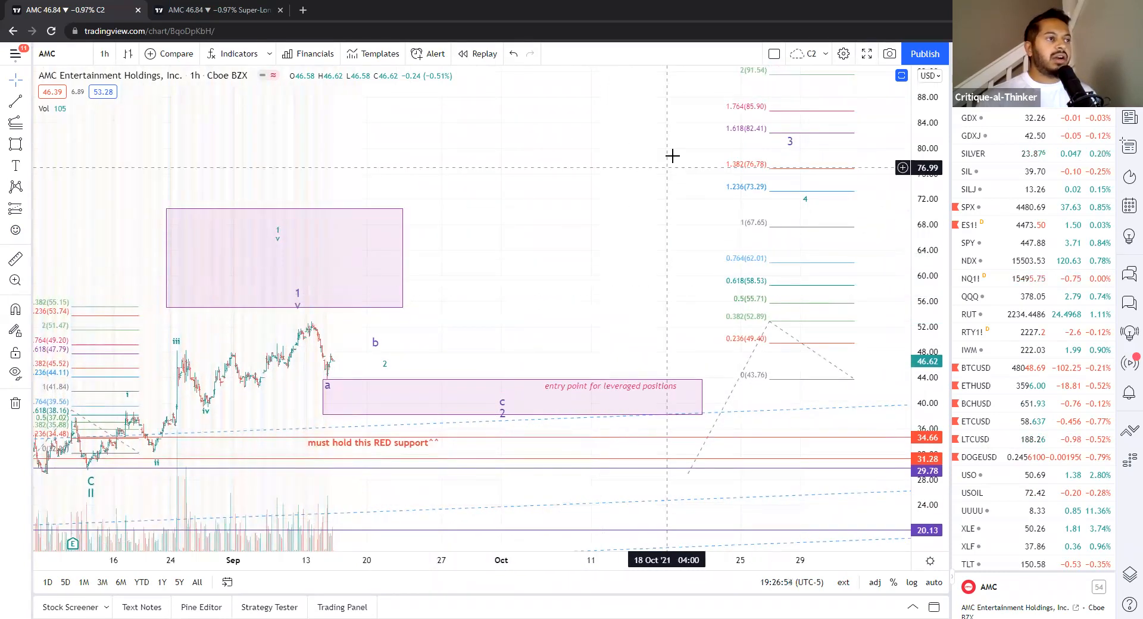
{"action": "mouse_move", "coordinate": [678, 167]}
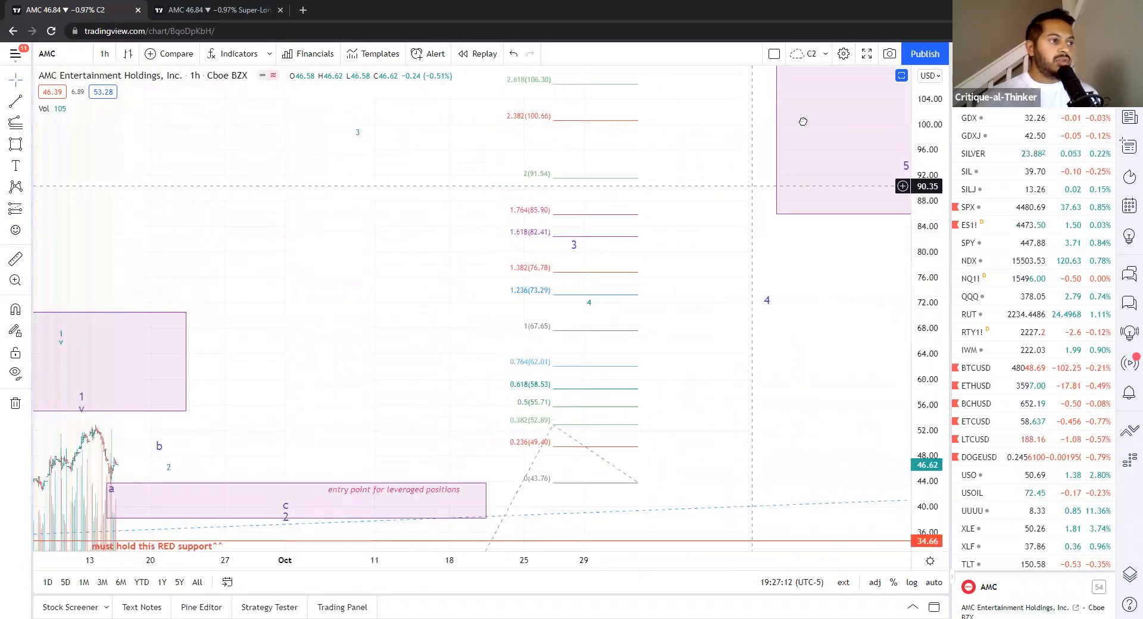
{"action": "scroll", "scroll_direction": "down", "scroll_amount": 3}
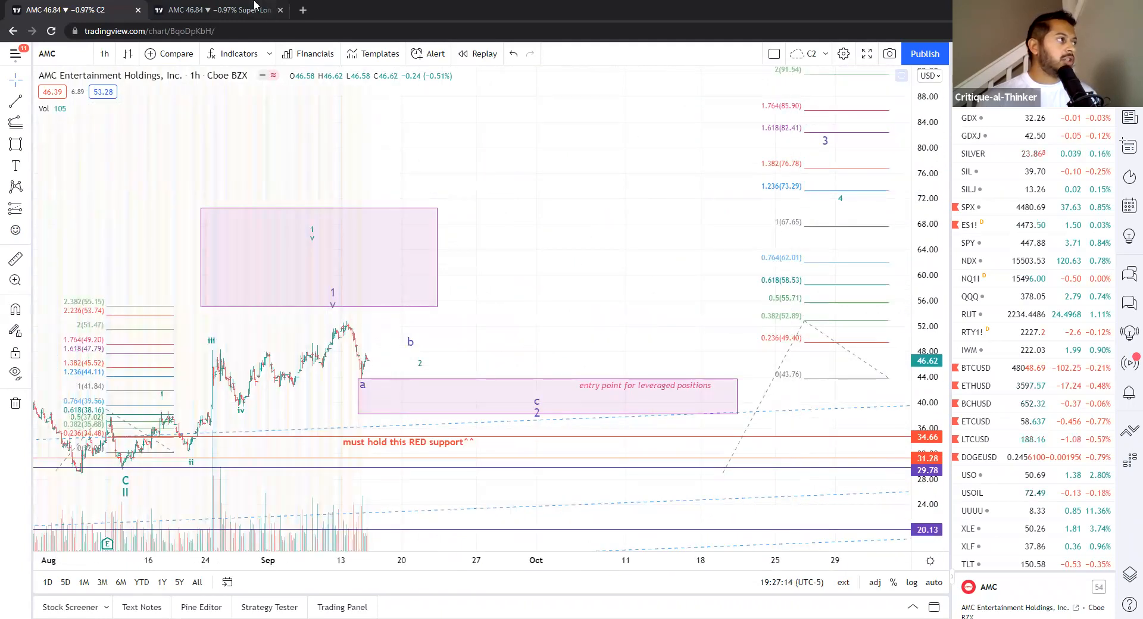
Switch to the Super-Long-Term daily AMC chart tab showing 2018–2021 Fibonacci targets
{"action": "left_click", "coordinate": [211, 10]}
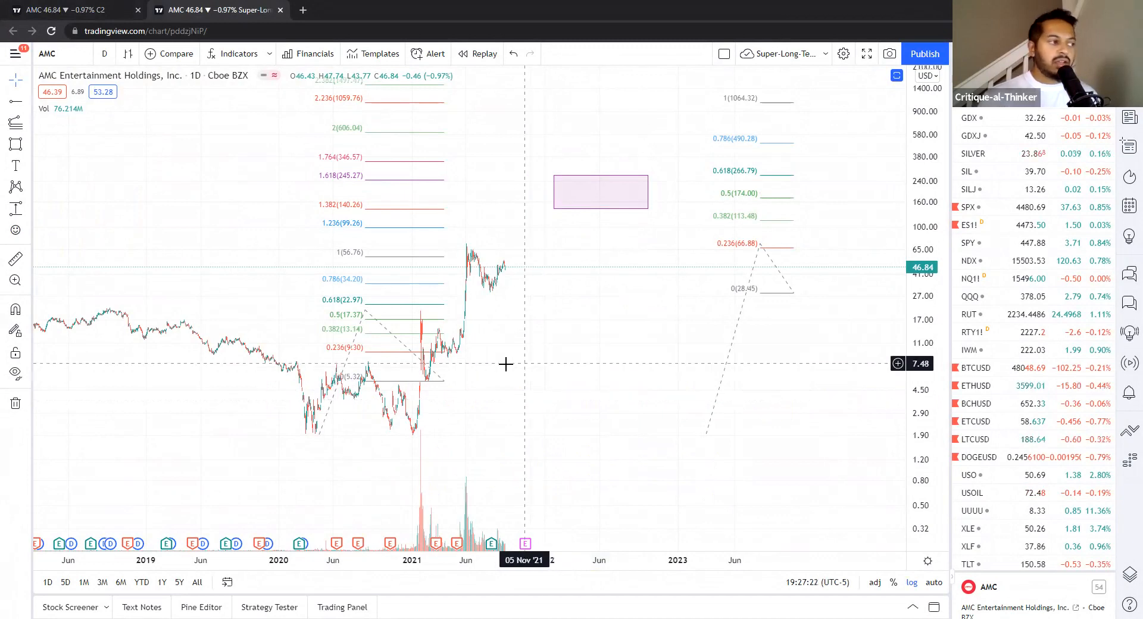
{"action": "mouse_move", "coordinate": [496, 336]}
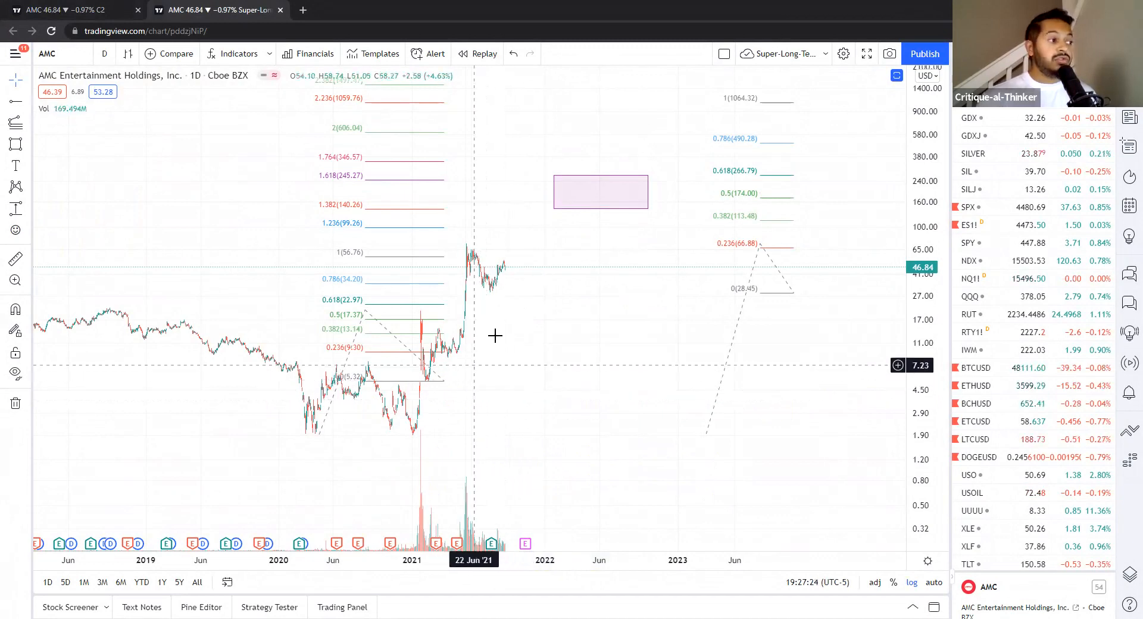
{"action": "mouse_move", "coordinate": [493, 336]}
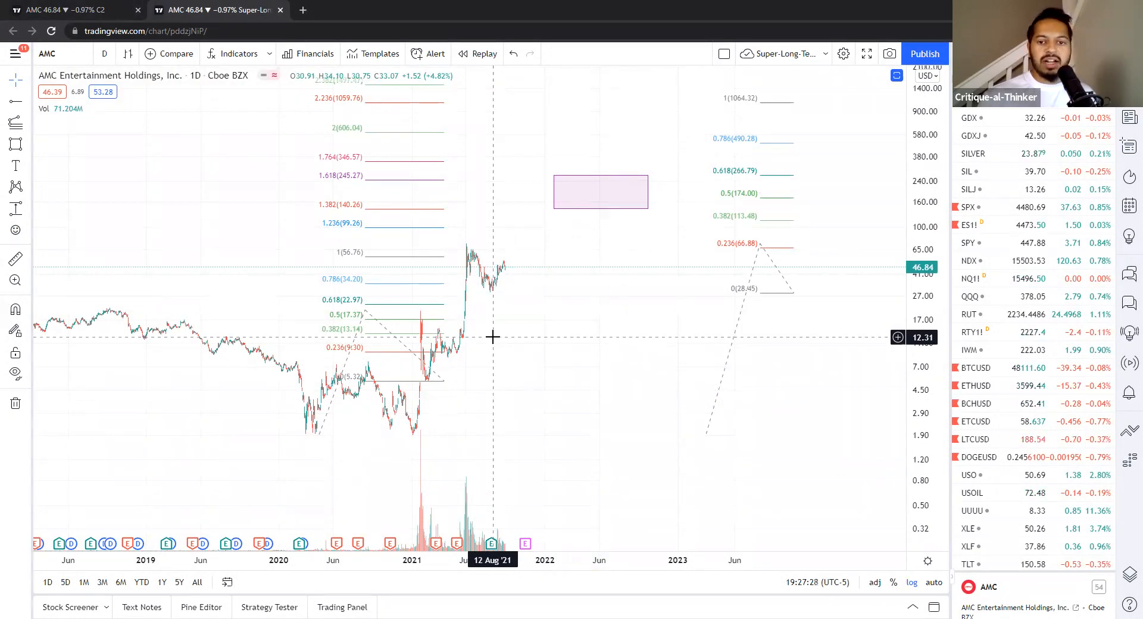
{"action": "mouse_move", "coordinate": [519, 349]}
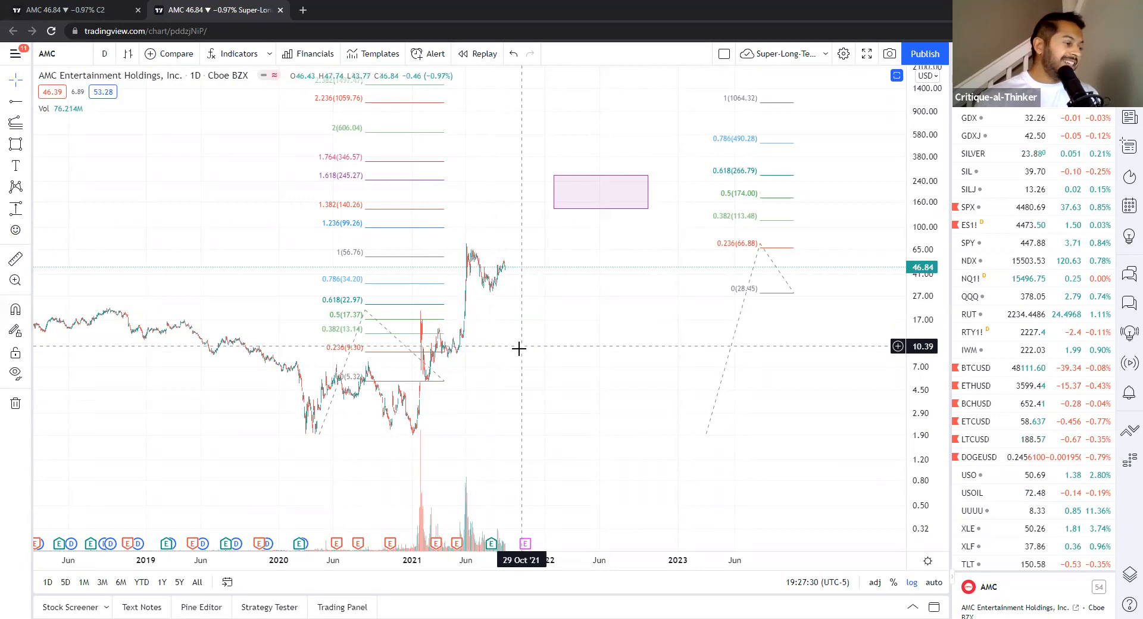
{"action": "mouse_move", "coordinate": [428, 311]}
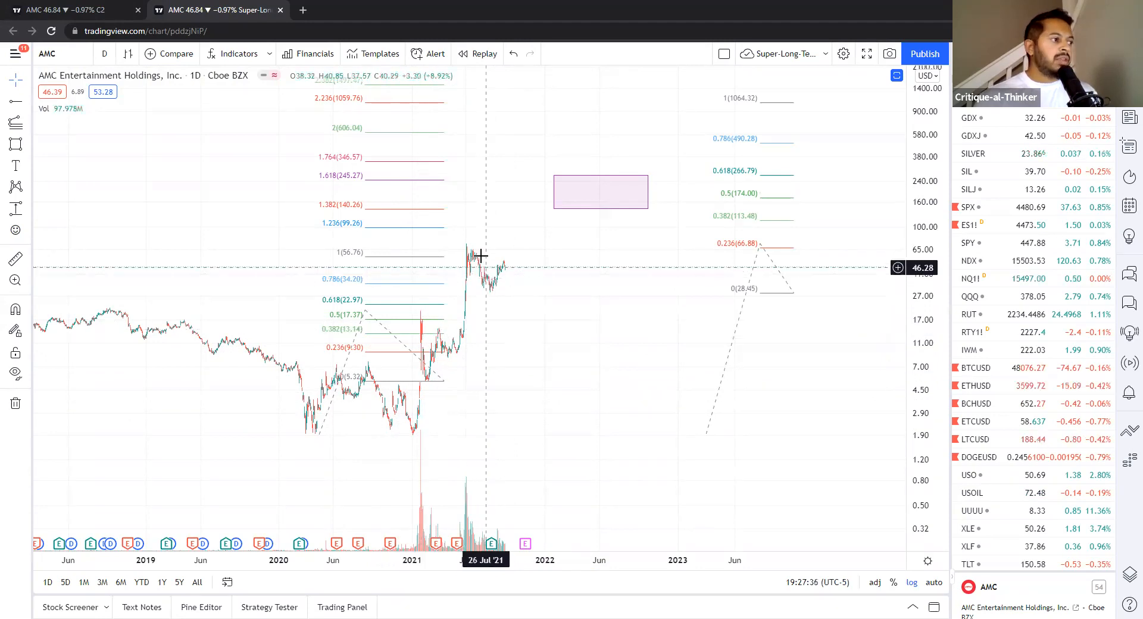
{"action": "mouse_move", "coordinate": [466, 249]}
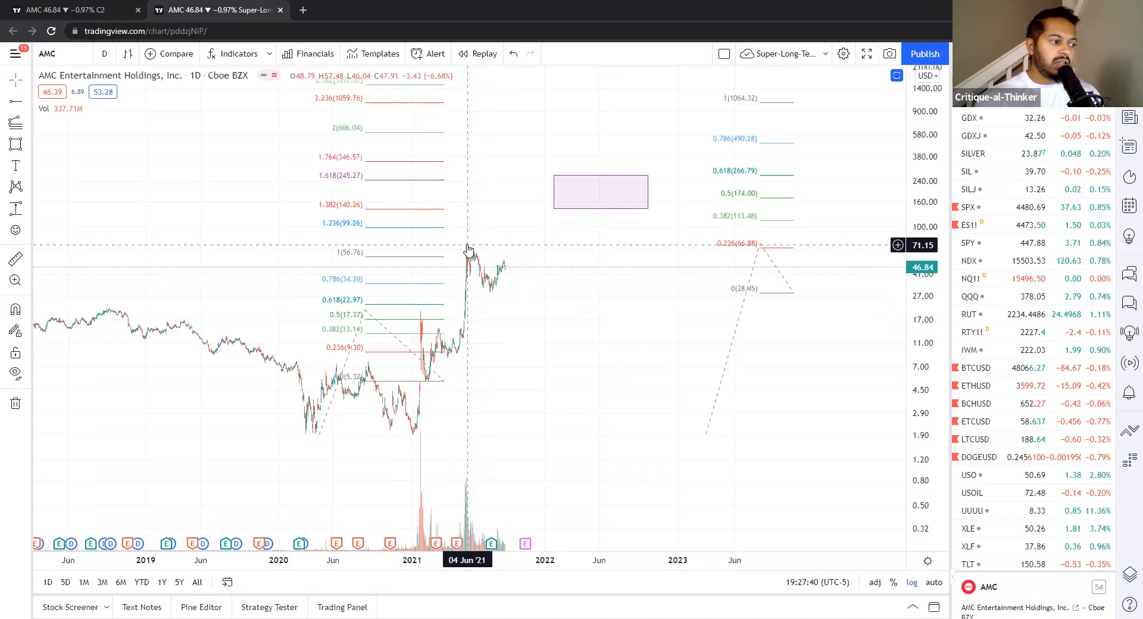
{"action": "mouse_move", "coordinate": [492, 241]}
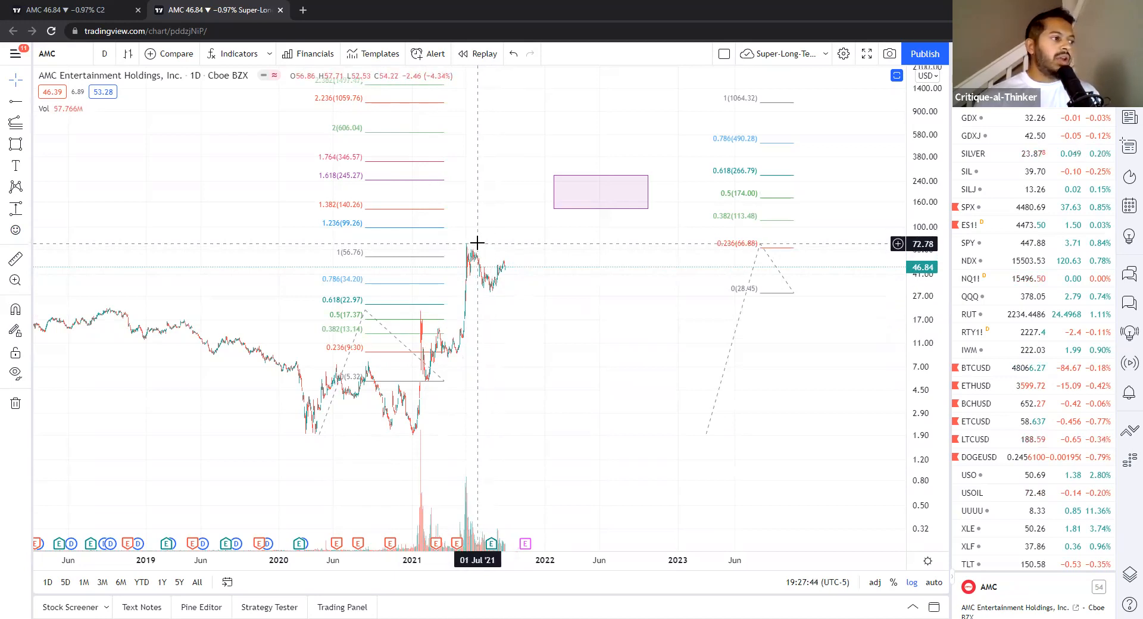
{"action": "mouse_move", "coordinate": [481, 260]}
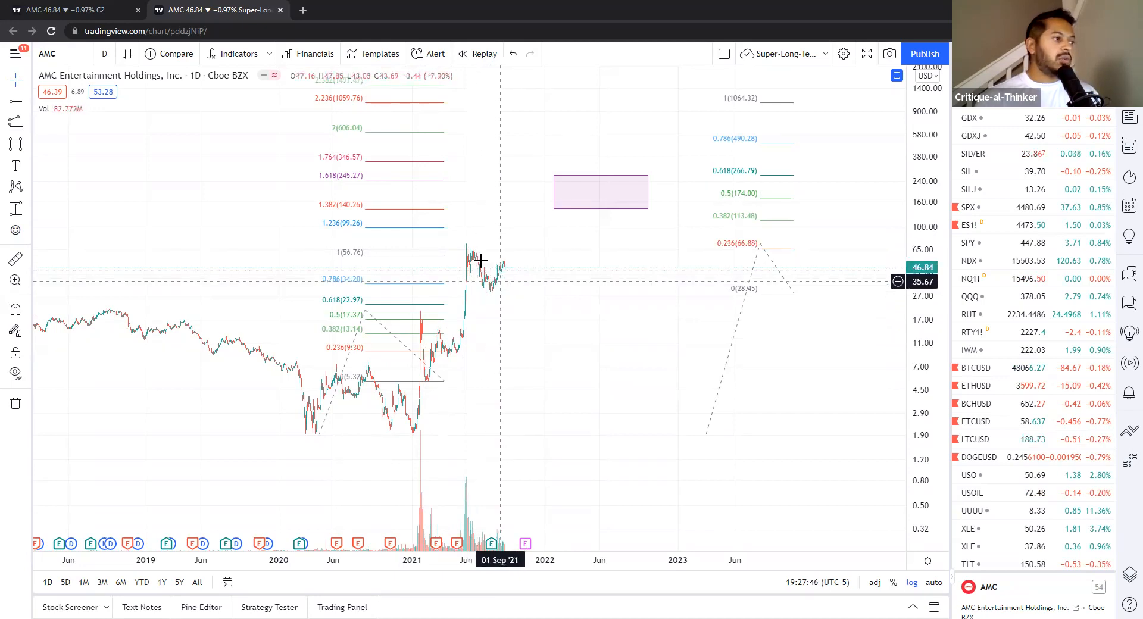
{"action": "mouse_move", "coordinate": [480, 242]}
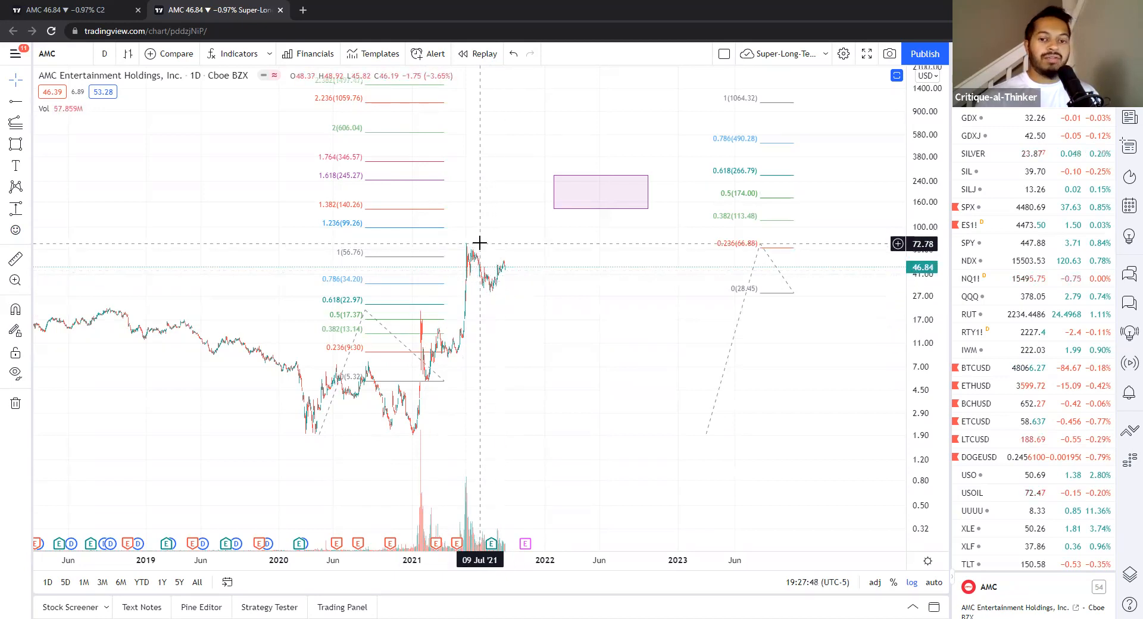
{"action": "mouse_move", "coordinate": [509, 280]}
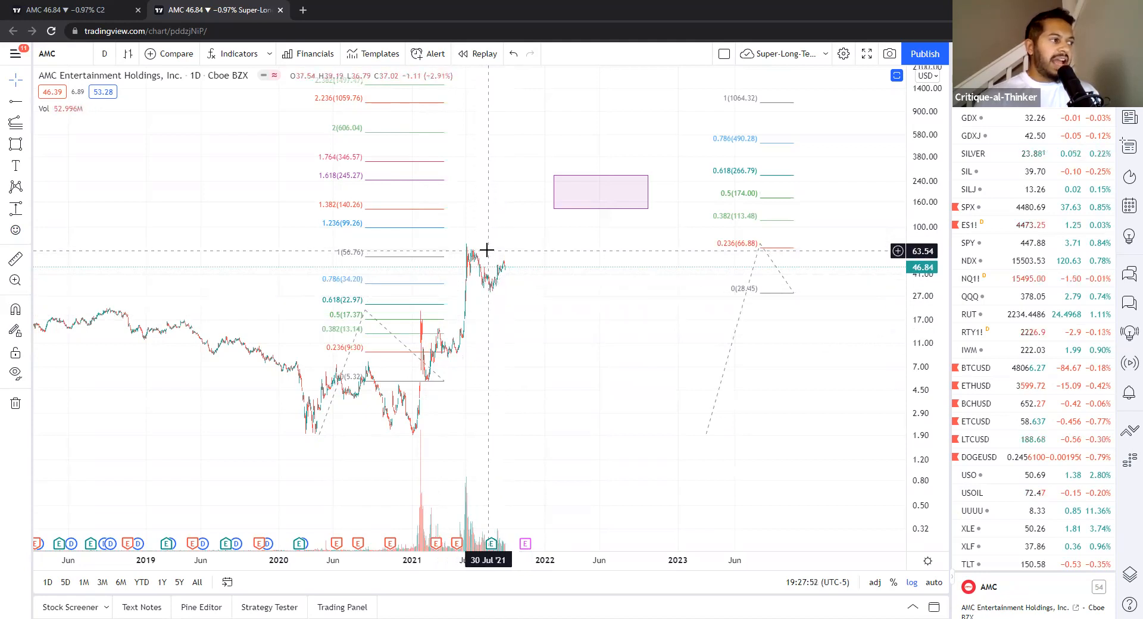
{"action": "mouse_move", "coordinate": [481, 256]}
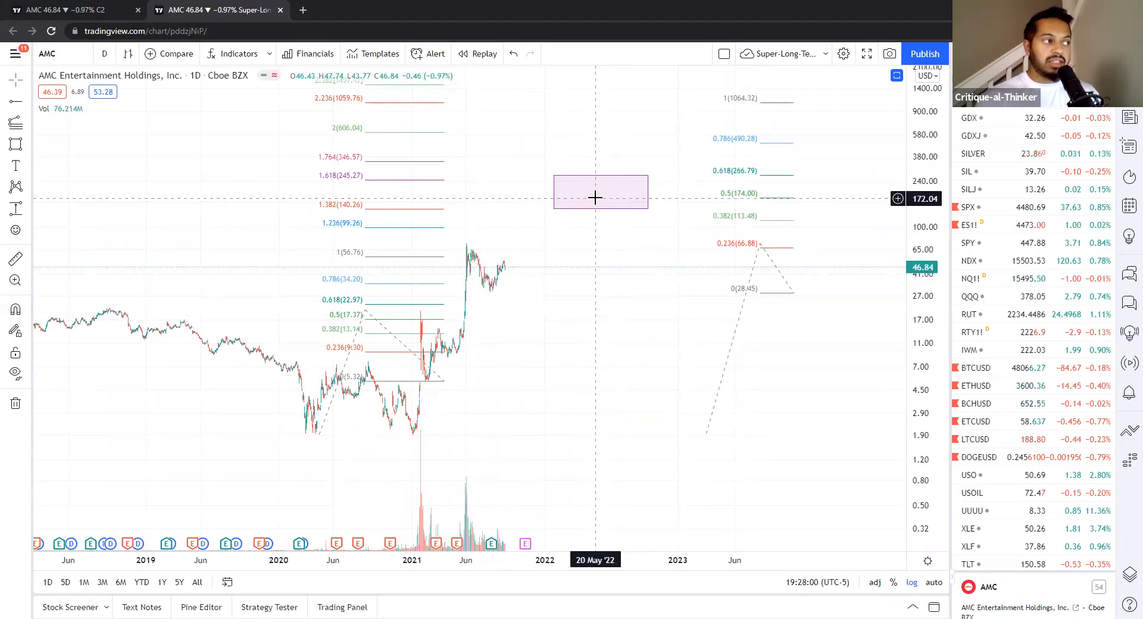
{"action": "mouse_move", "coordinate": [604, 194]}
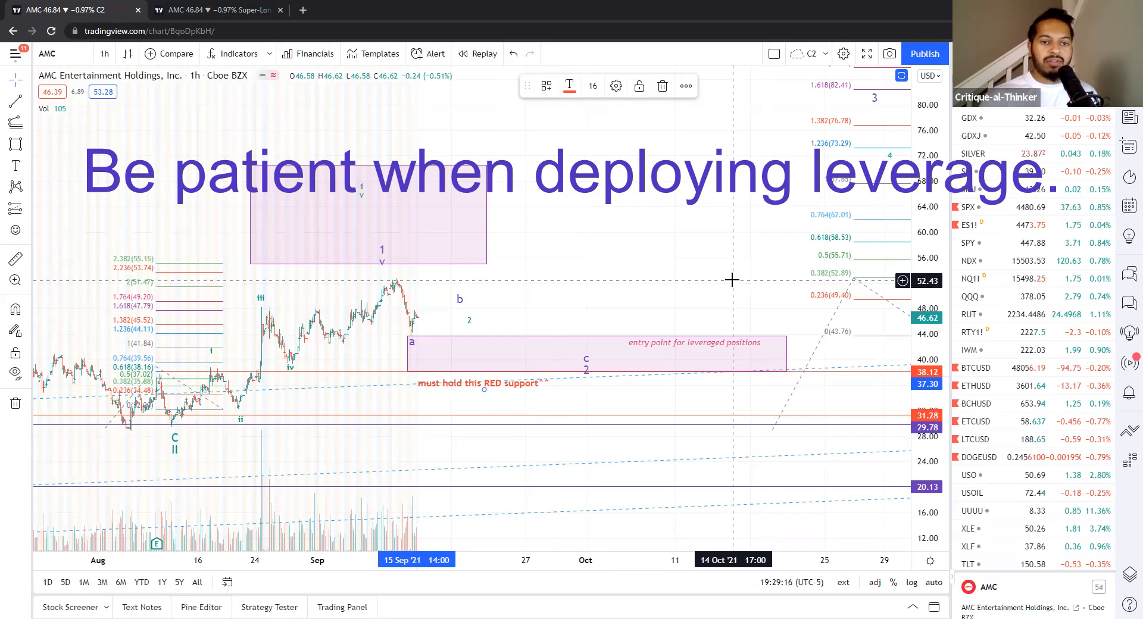
{"action": "mouse_move", "coordinate": [494, 349]}
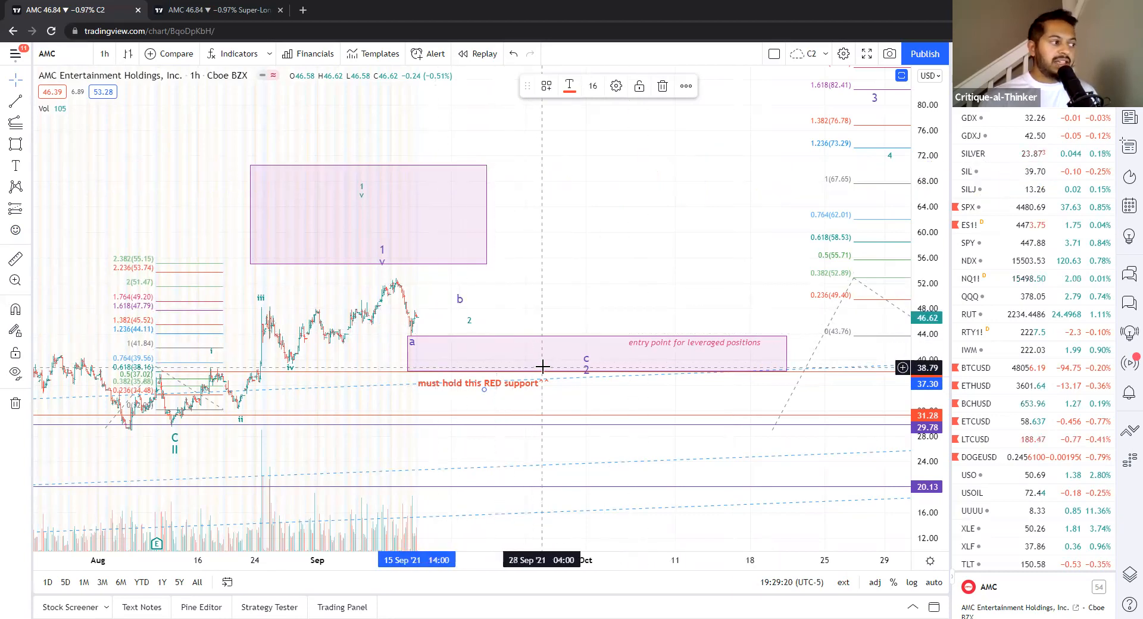
{"action": "mouse_move", "coordinate": [543, 374]}
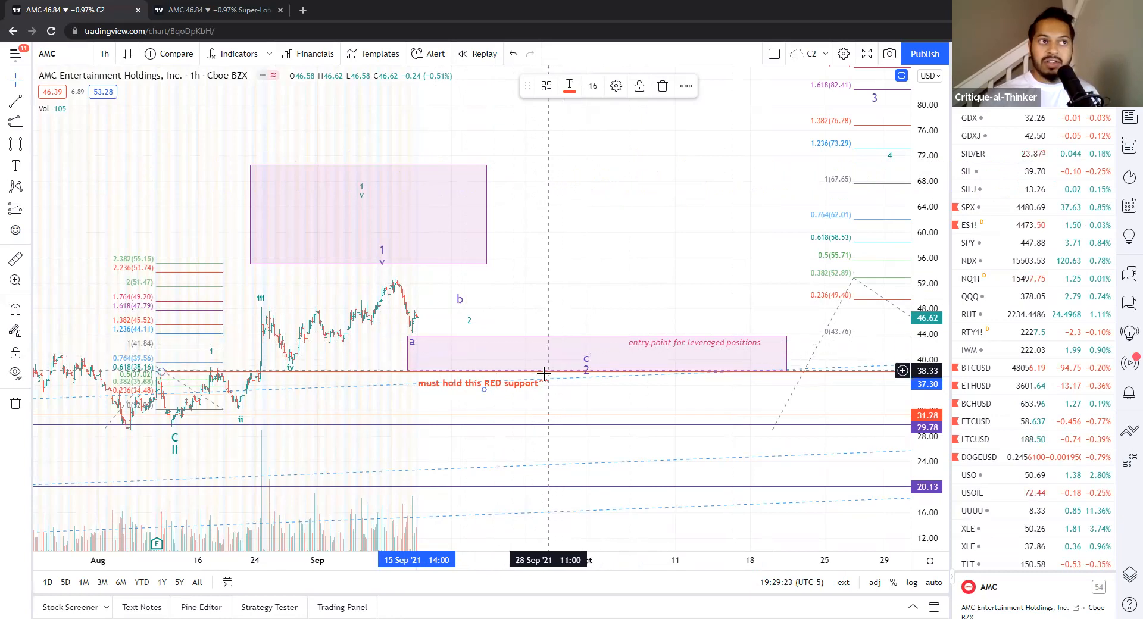